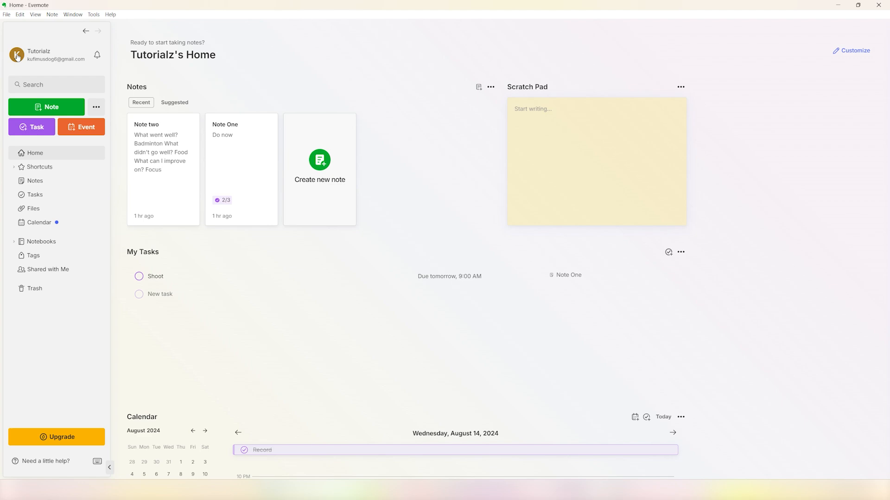
Step: Open the Evernote account info page from the account menu in the sidebar
{"action": "left_click", "coordinate": [17, 55]}
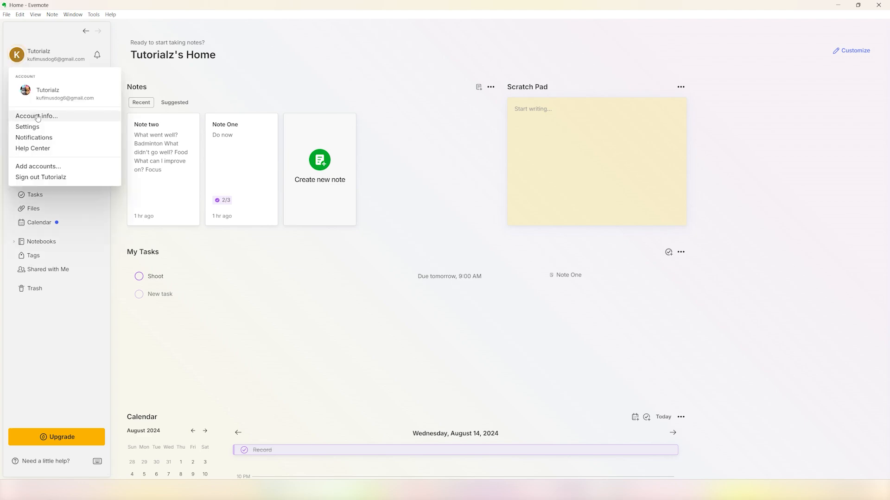
{"action": "left_click", "coordinate": [36, 116]}
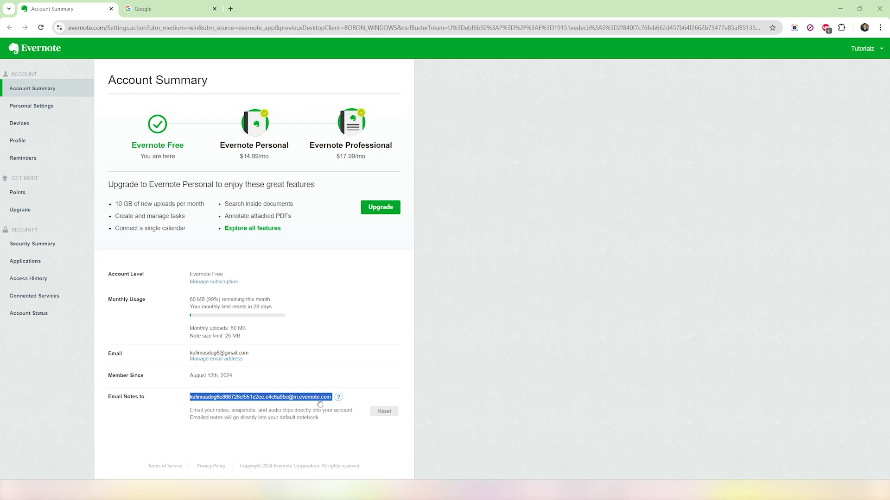
{"action": "mouse_move", "coordinate": [135, 402]}
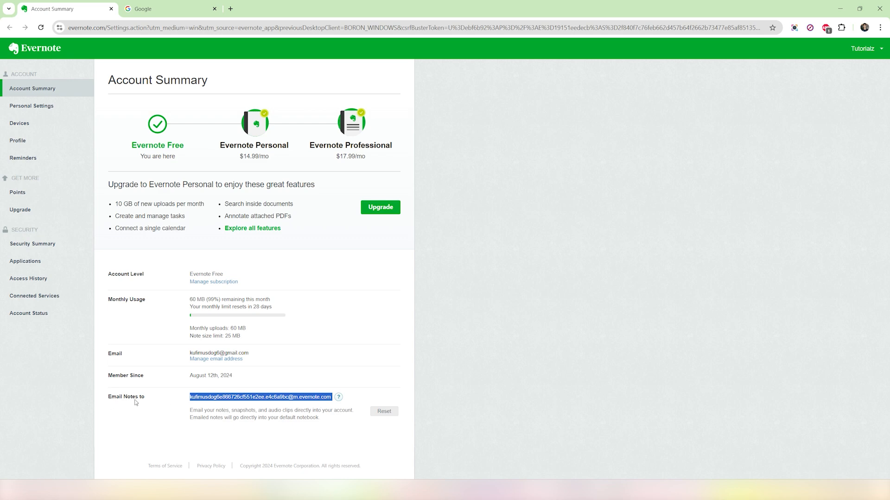
{"action": "mouse_move", "coordinate": [109, 407]}
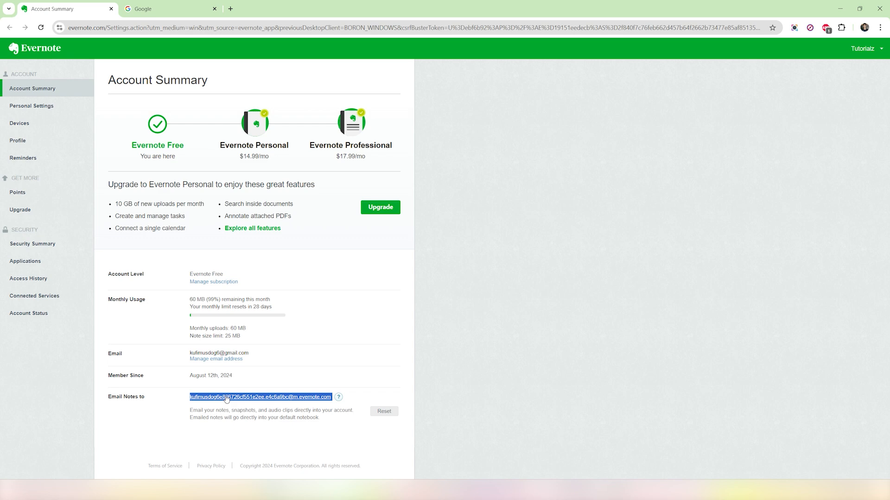
Step: Copy the account's Email Notes to address from the Account Summary page
{"action": "right_click", "coordinate": [259, 397]}
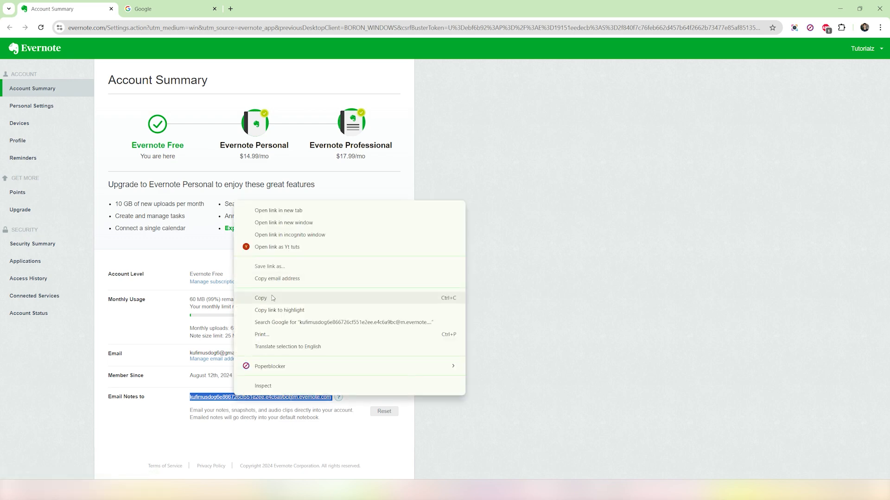
{"action": "left_click", "coordinate": [171, 8]}
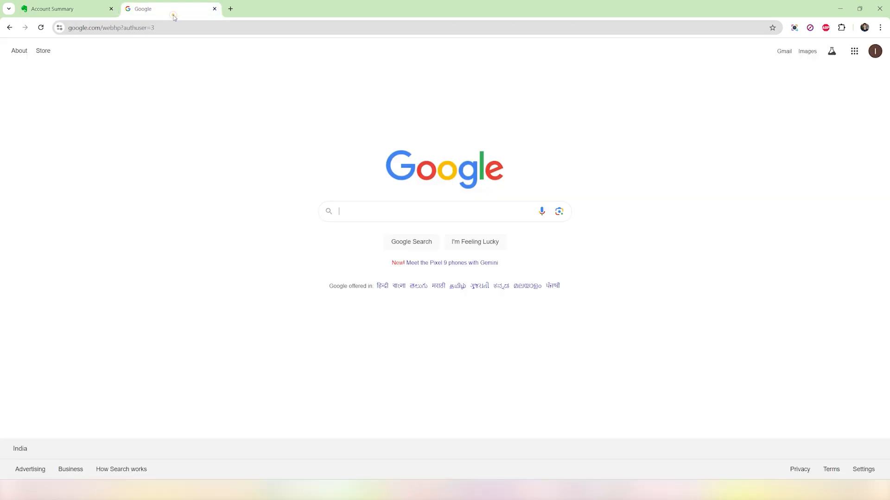
Step: Switch to the Google tab, go to the Gmail inbox and start a new message
{"action": "left_click", "coordinate": [784, 51]}
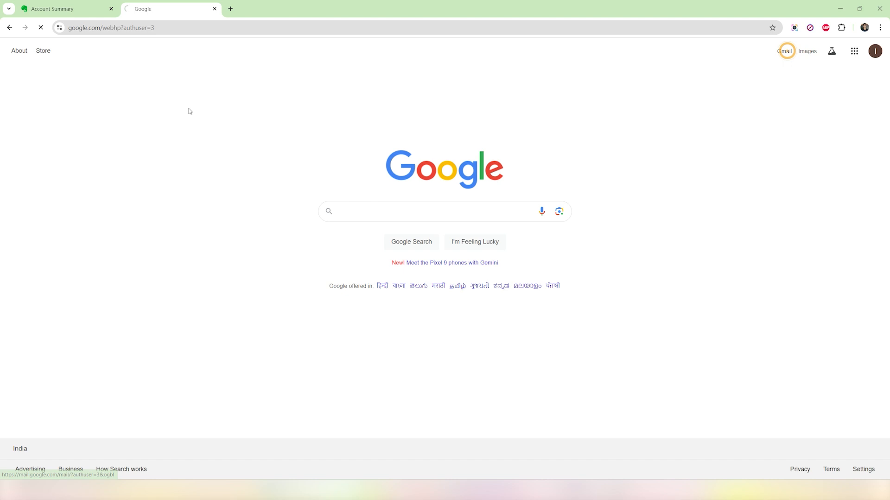
{"action": "left_click", "coordinate": [785, 51]}
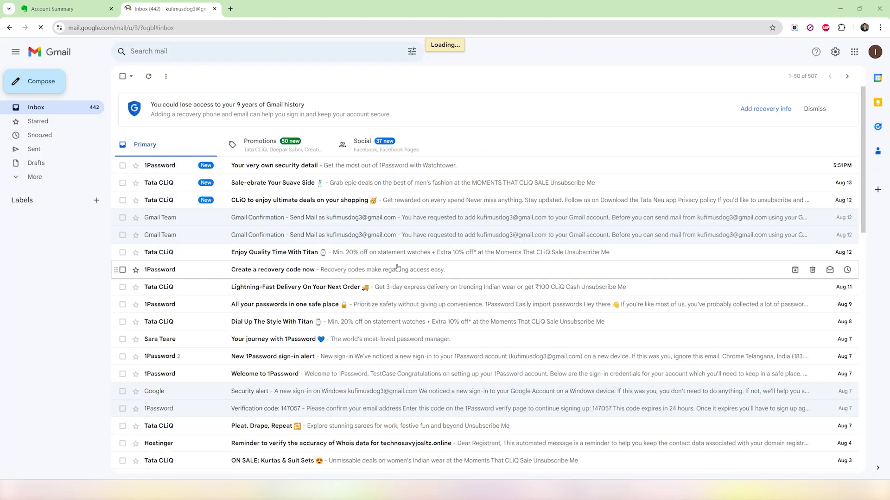
{"action": "left_click", "coordinate": [35, 81]}
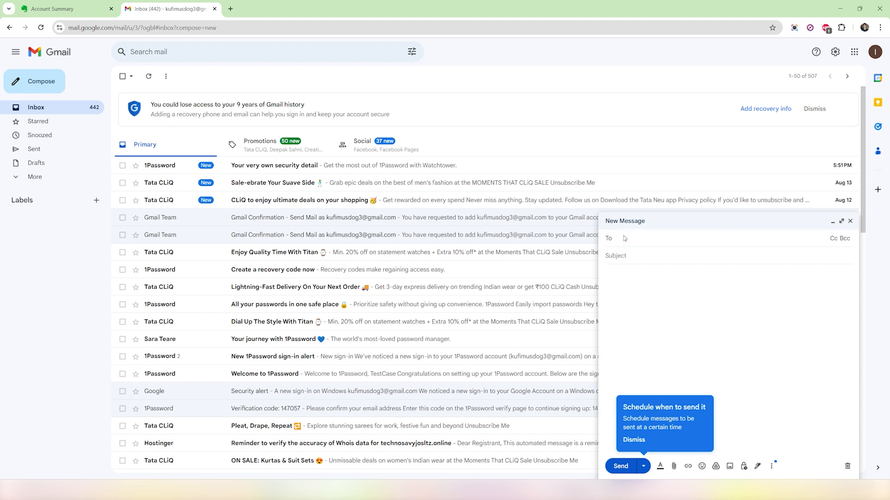
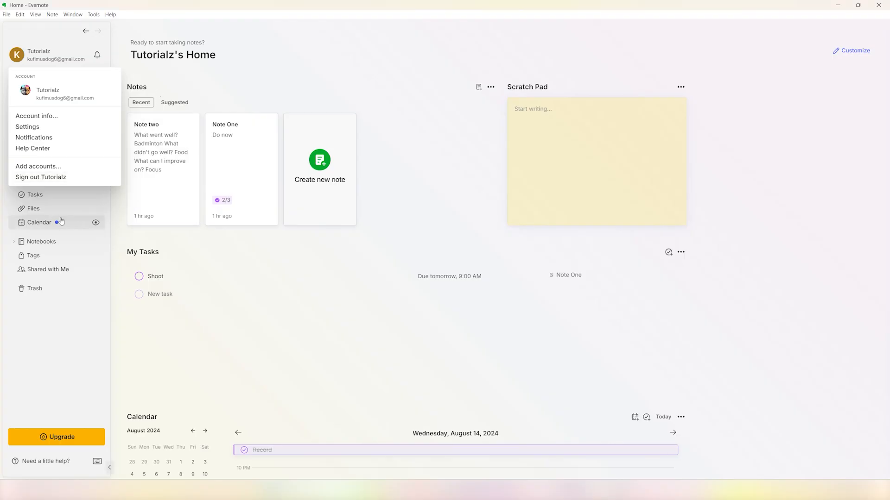
Step: Address the message to the m.evernote.com email-in address and check the Notebooks list in Evernote
{"action": "left_click", "coordinate": [41, 241]}
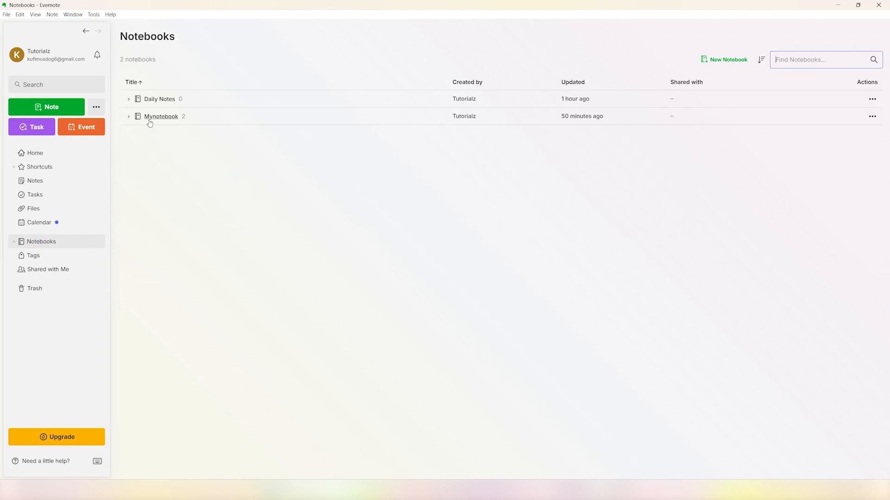
{"action": "mouse_move", "coordinate": [153, 118]}
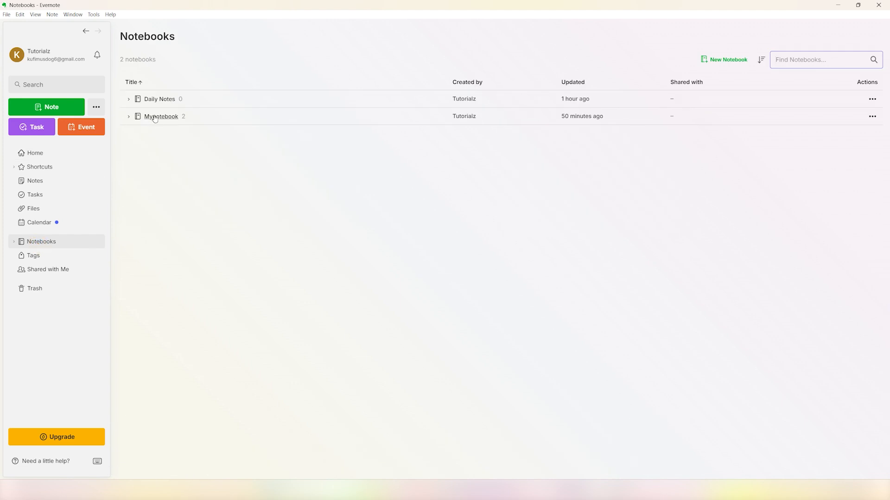
{"action": "mouse_move", "coordinate": [153, 121]}
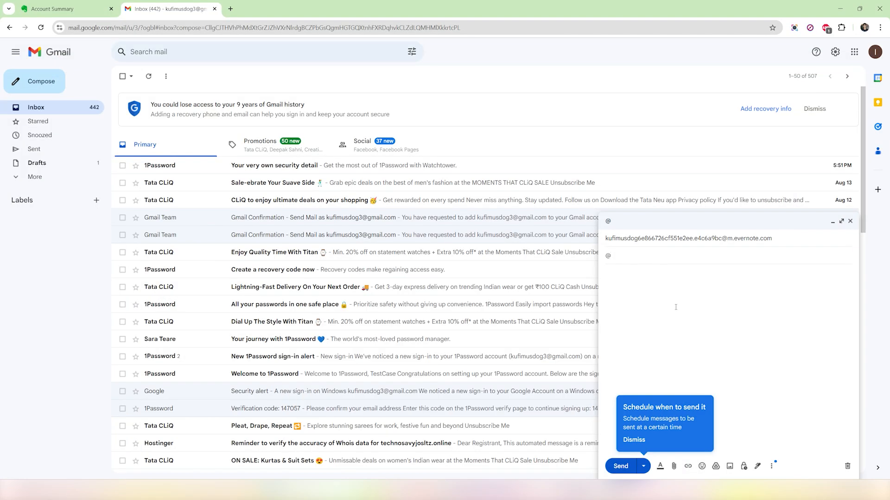
{"action": "mouse_move", "coordinate": [622, 257]}
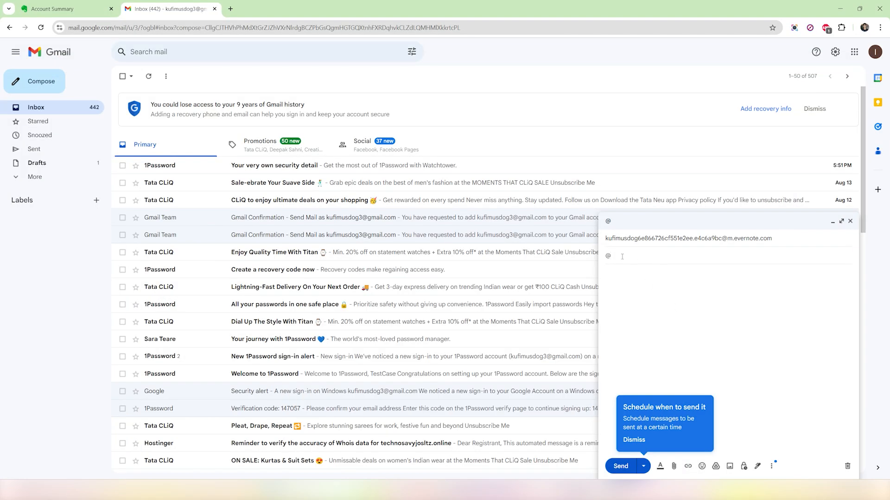
{"action": "type", "text": "Mynotebook"}
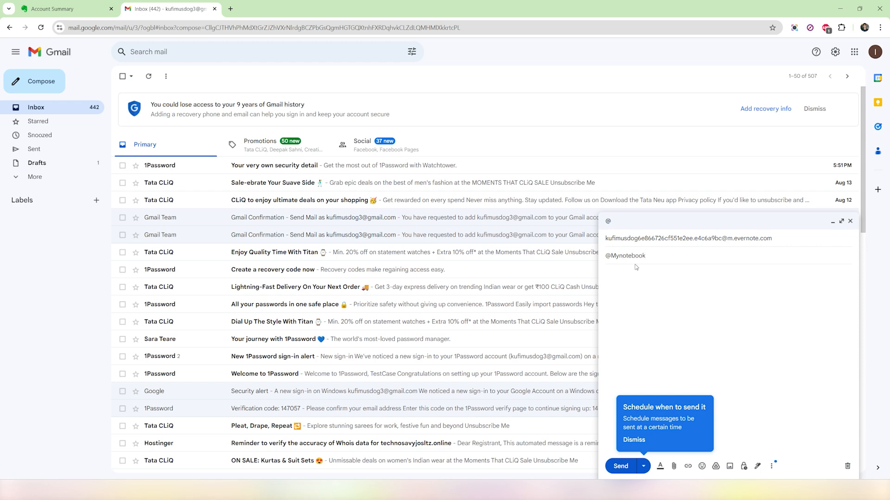
{"action": "type", "text": "Hey I mailed this note"}
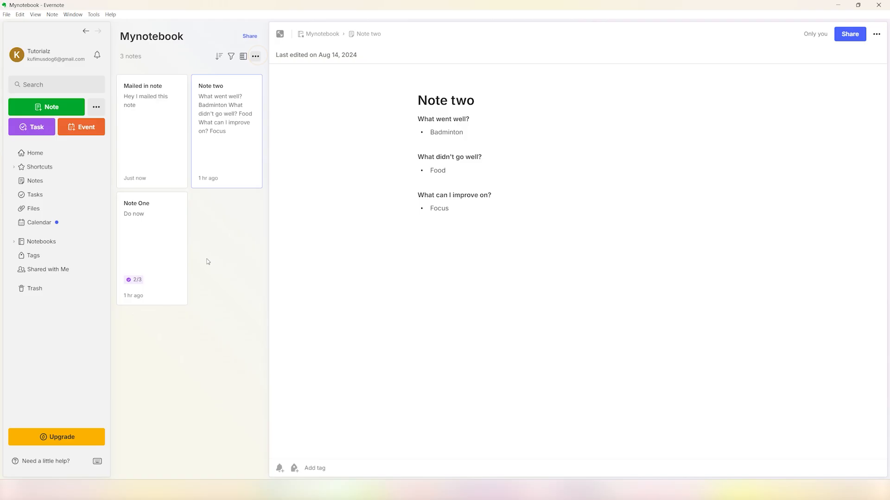
{"action": "mouse_move", "coordinate": [160, 145]}
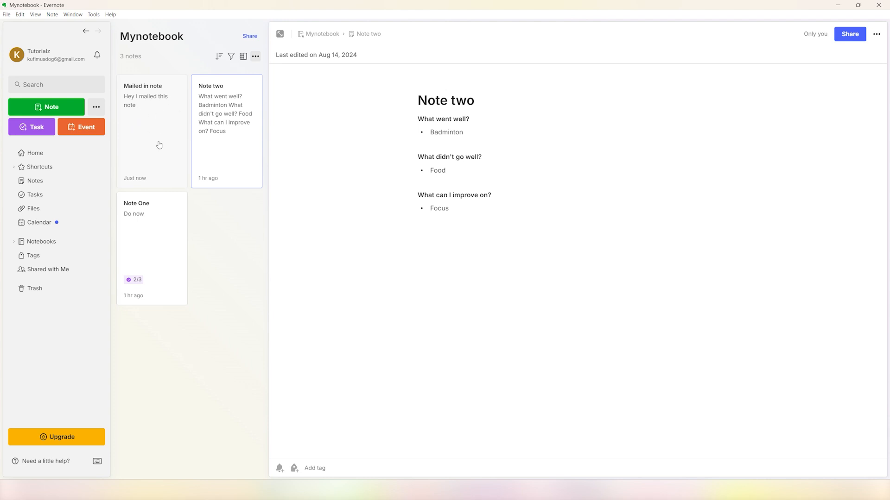
Step: Open the new 'Mailed in note' in Mynotebook to read 'Hey I mailed this note'
{"action": "left_click", "coordinate": [151, 131]}
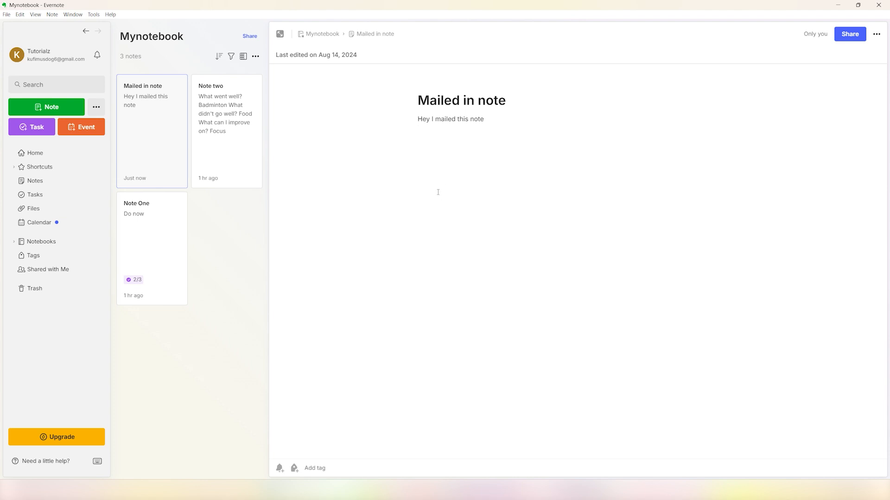
{"action": "mouse_move", "coordinate": [373, 197]}
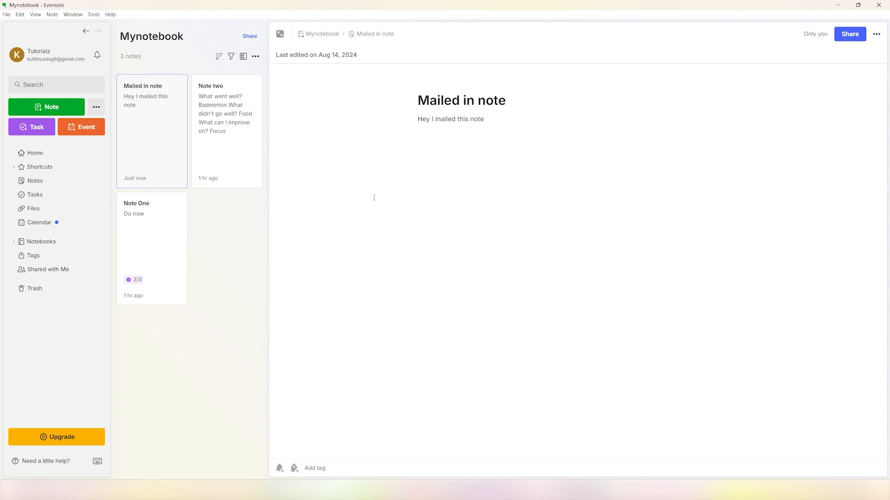
{"action": "mouse_move", "coordinate": [365, 154]}
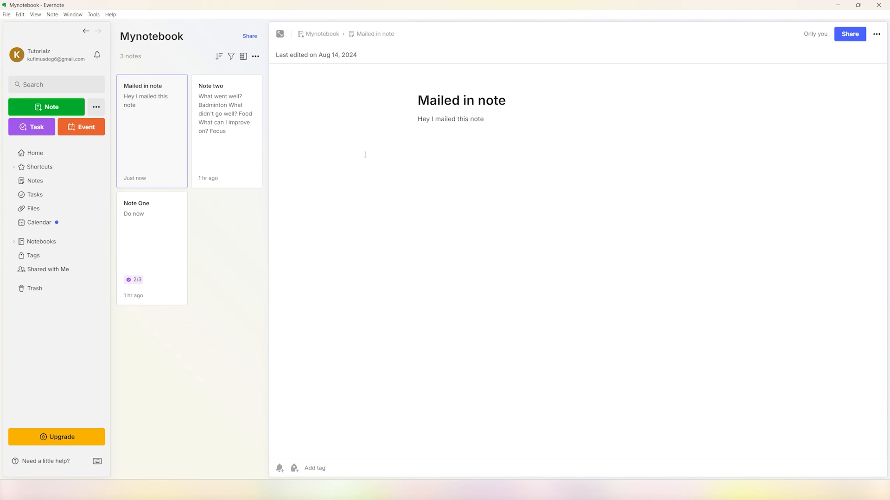
{"action": "mouse_move", "coordinate": [356, 151]}
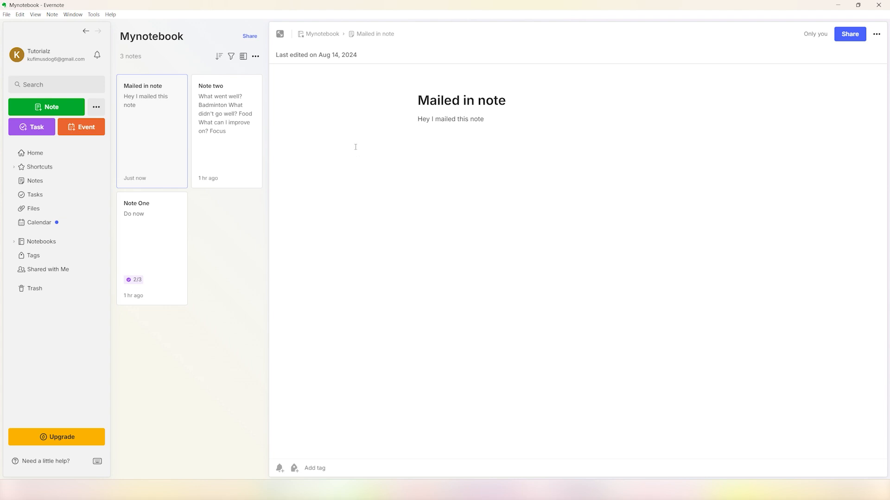
{"action": "mouse_move", "coordinate": [350, 149]}
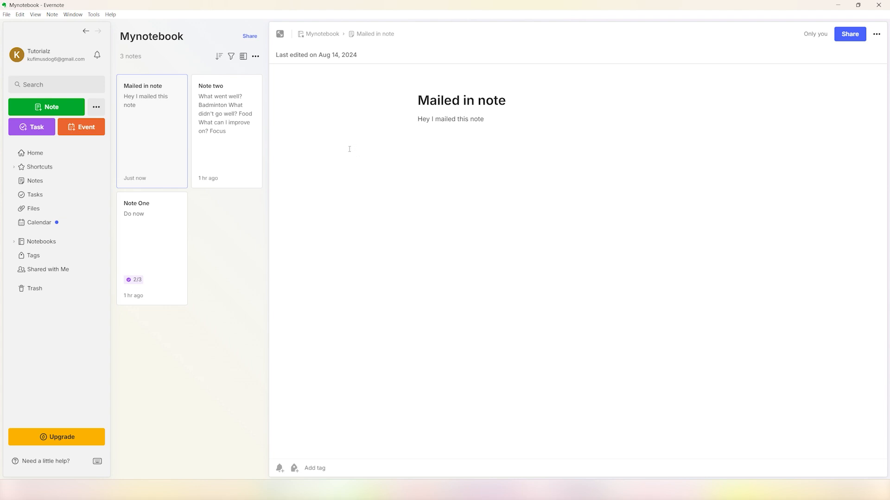